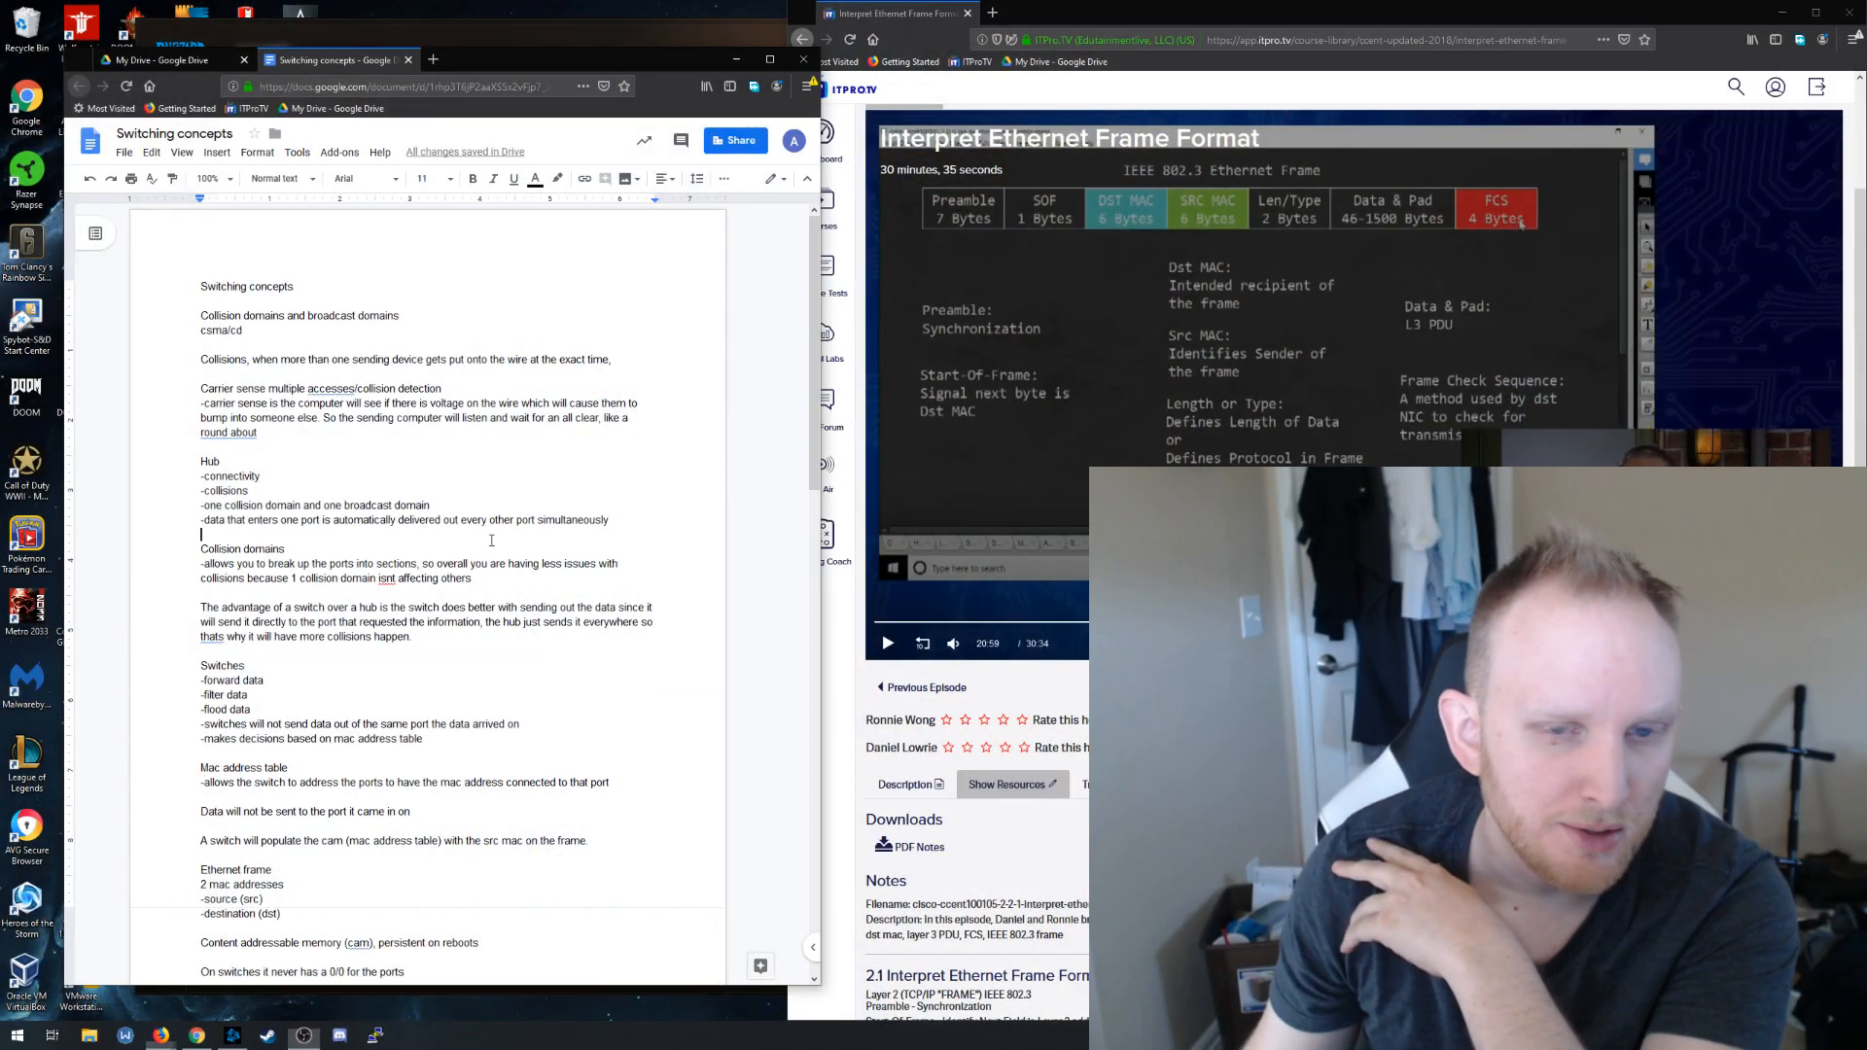
{"action": "scroll", "scroll_direction": "down", "scroll_amount": 3}
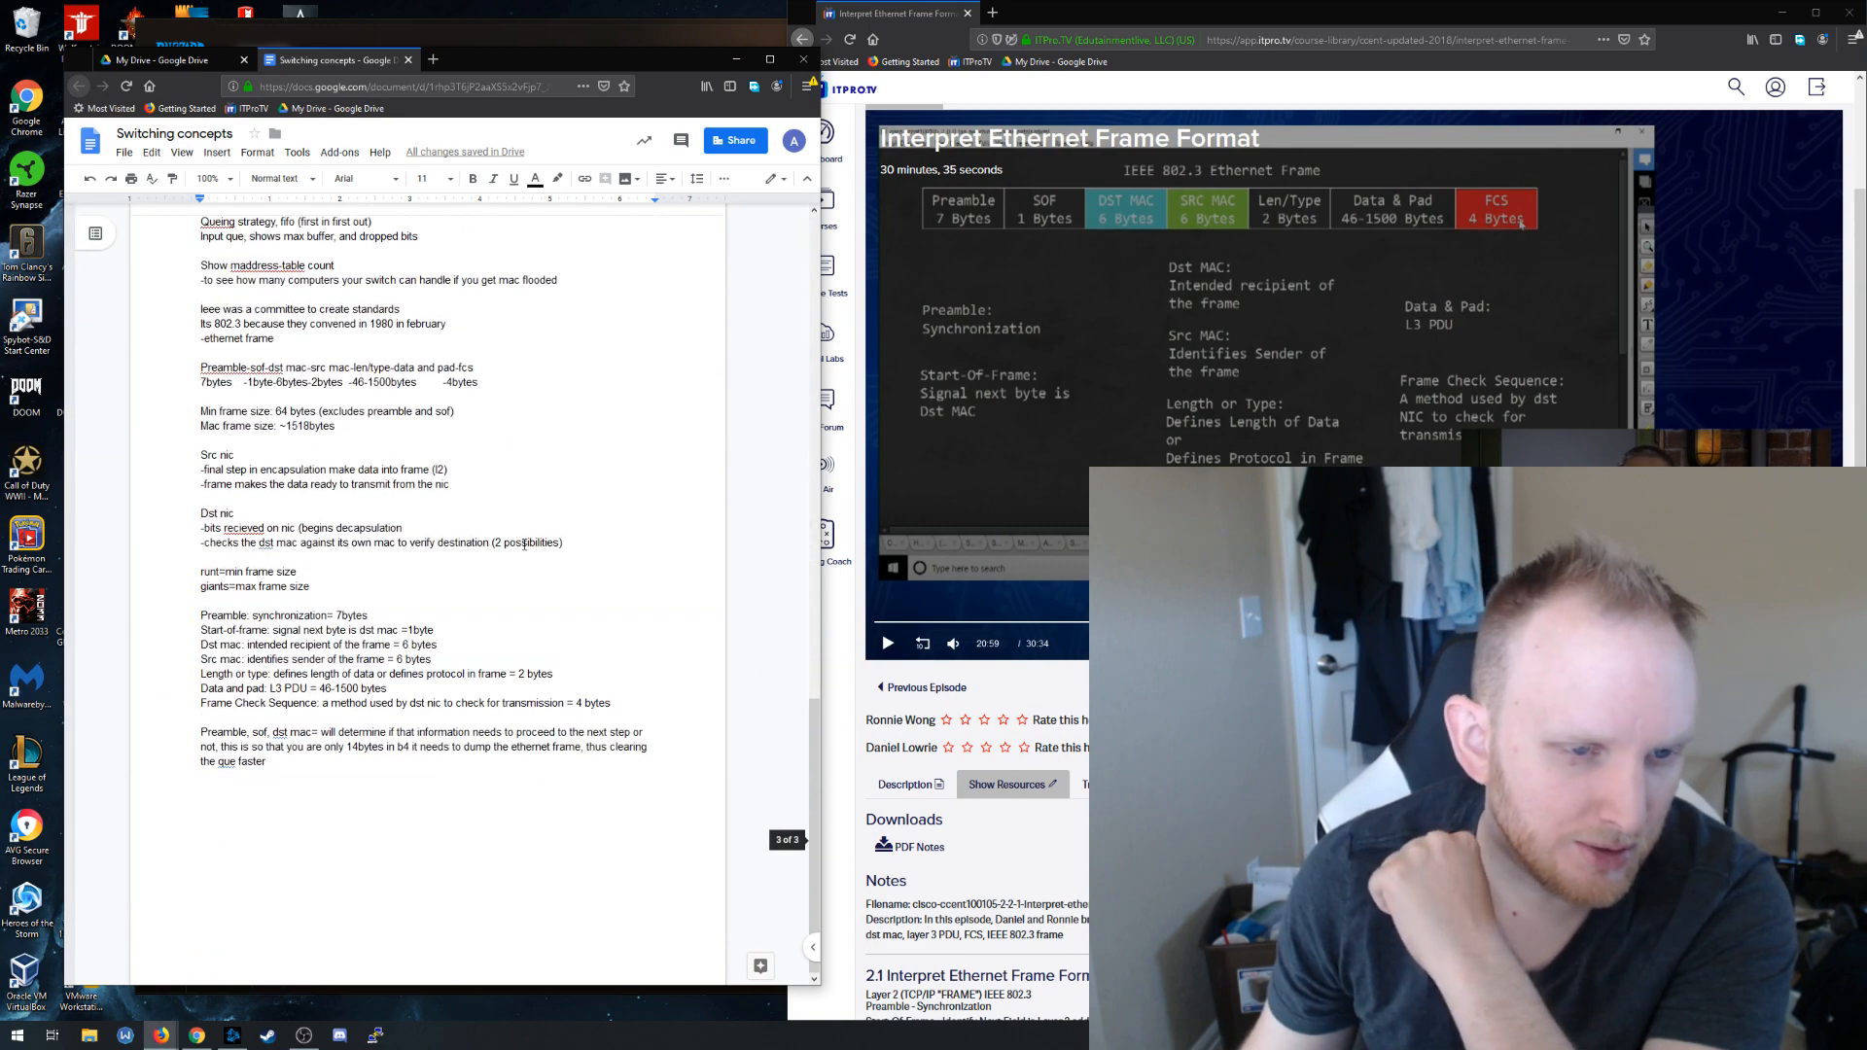
{"action": "scroll", "scroll_direction": "up", "scroll_amount": 3}
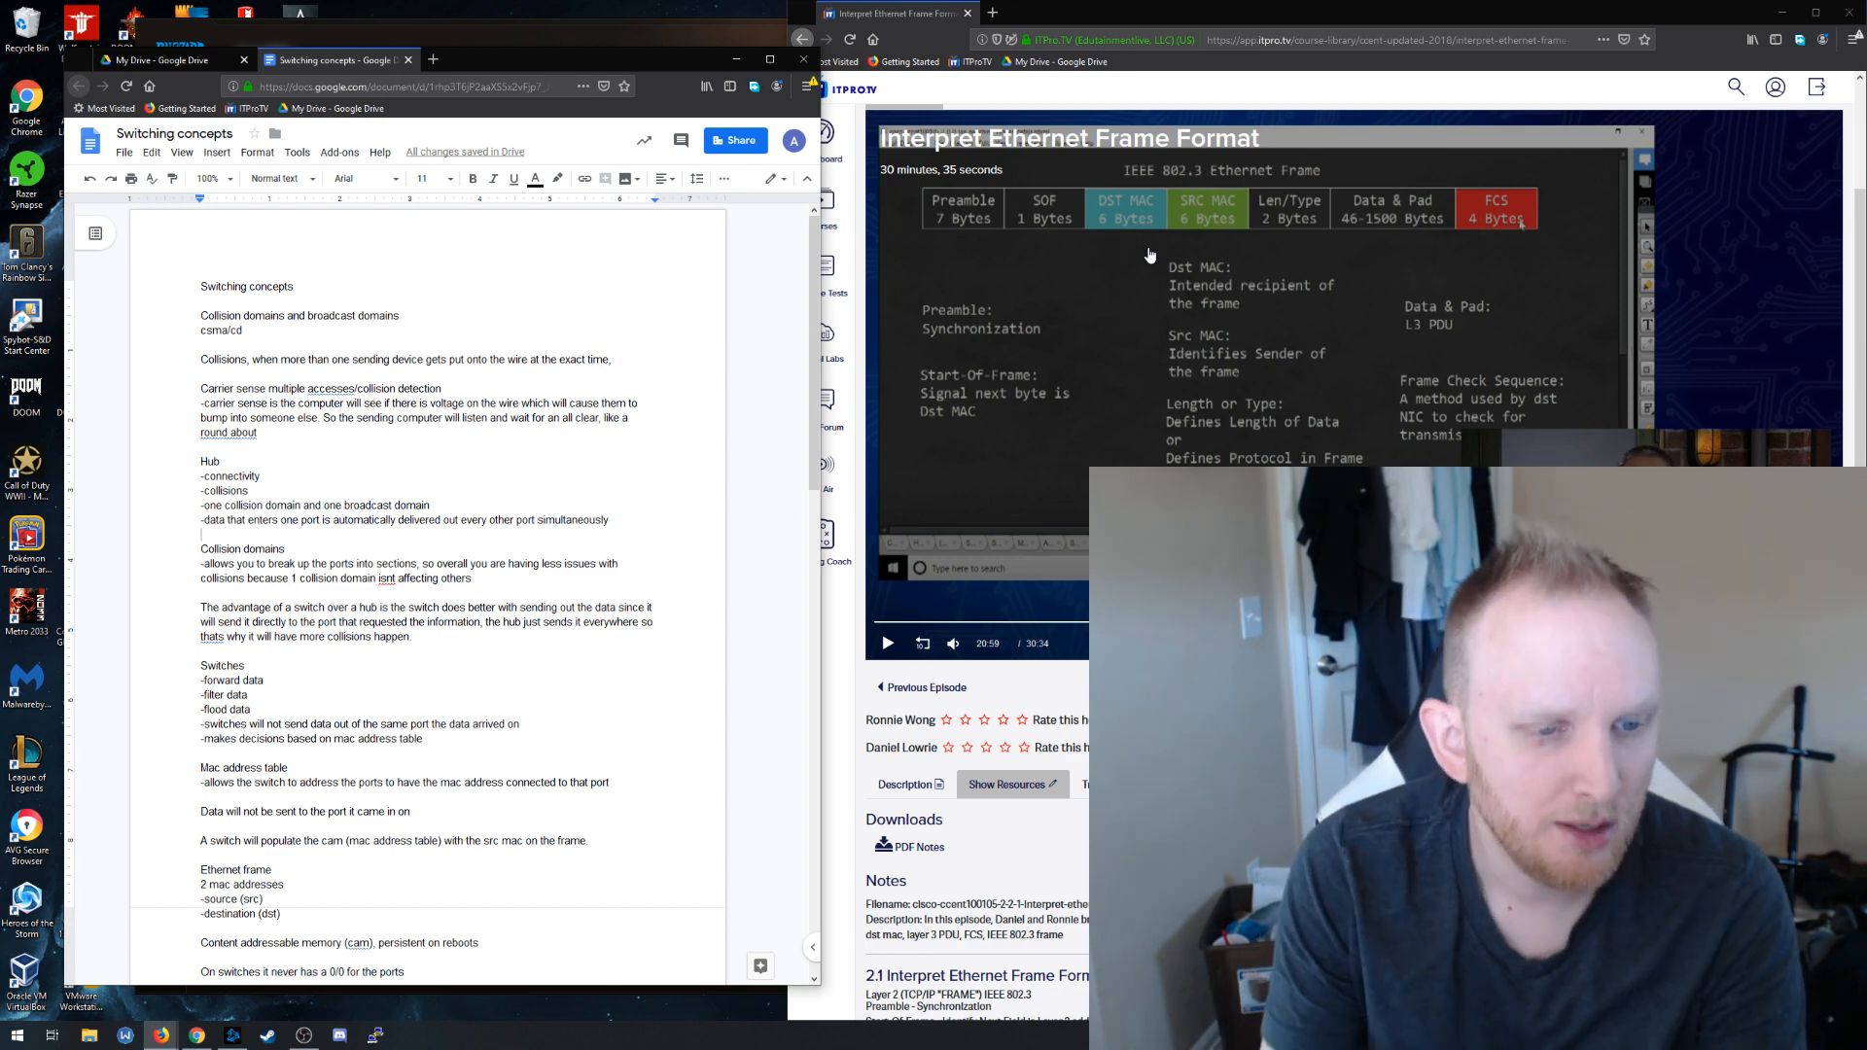
{"action": "scroll", "scroll_direction": "down", "scroll_amount": 3}
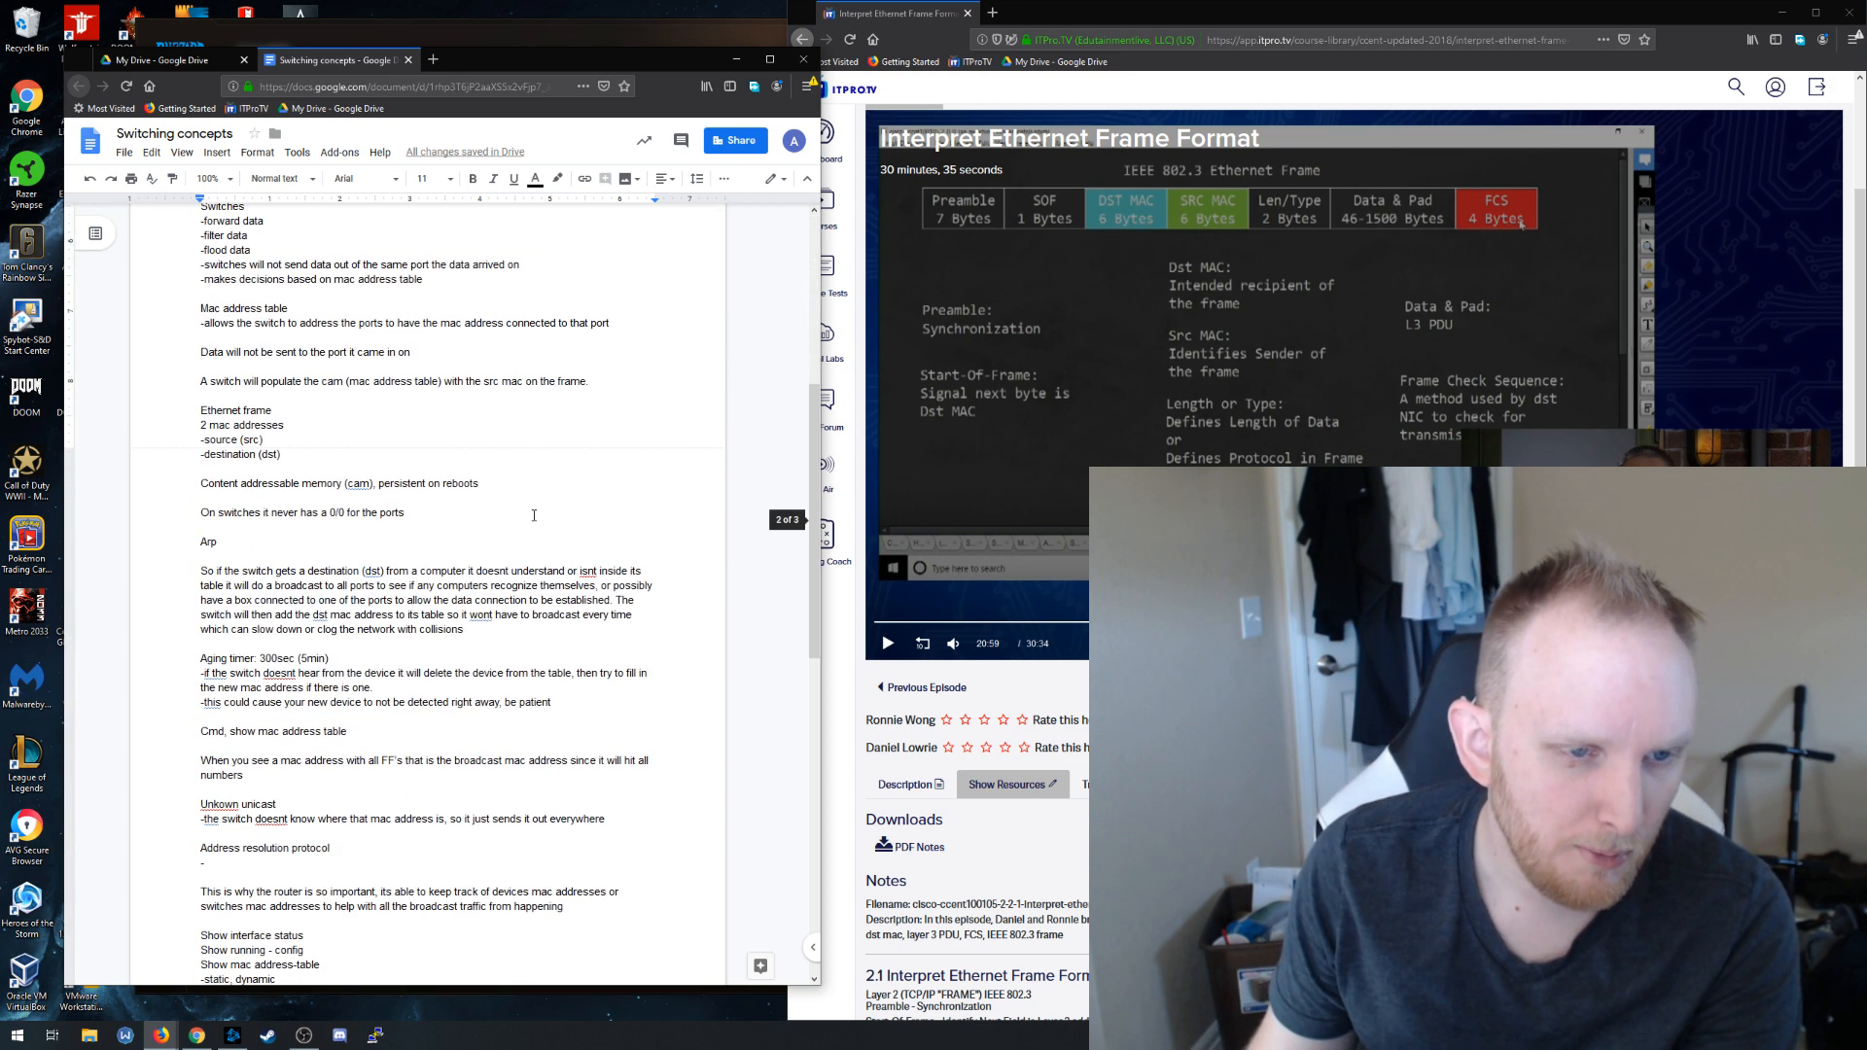
{"action": "scroll", "scroll_direction": "down", "scroll_amount": 3}
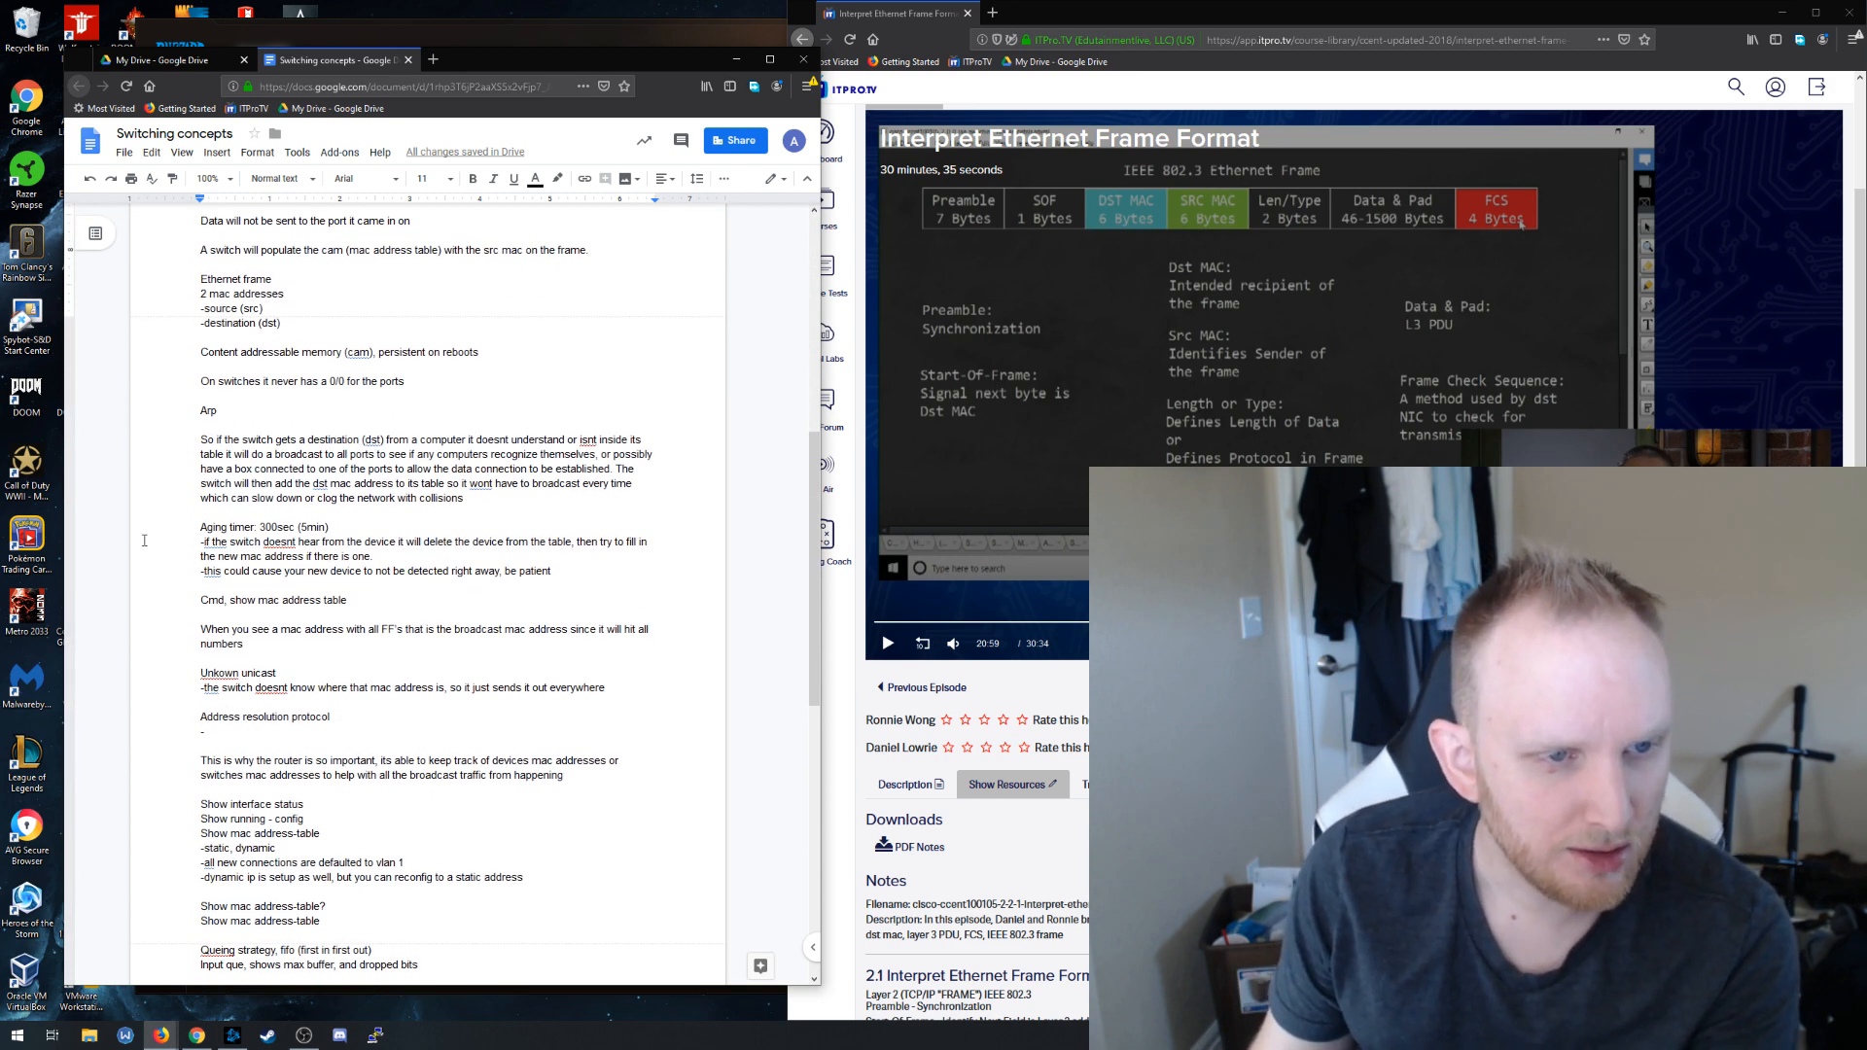
{"action": "triple_click", "coordinate": [264, 527]}
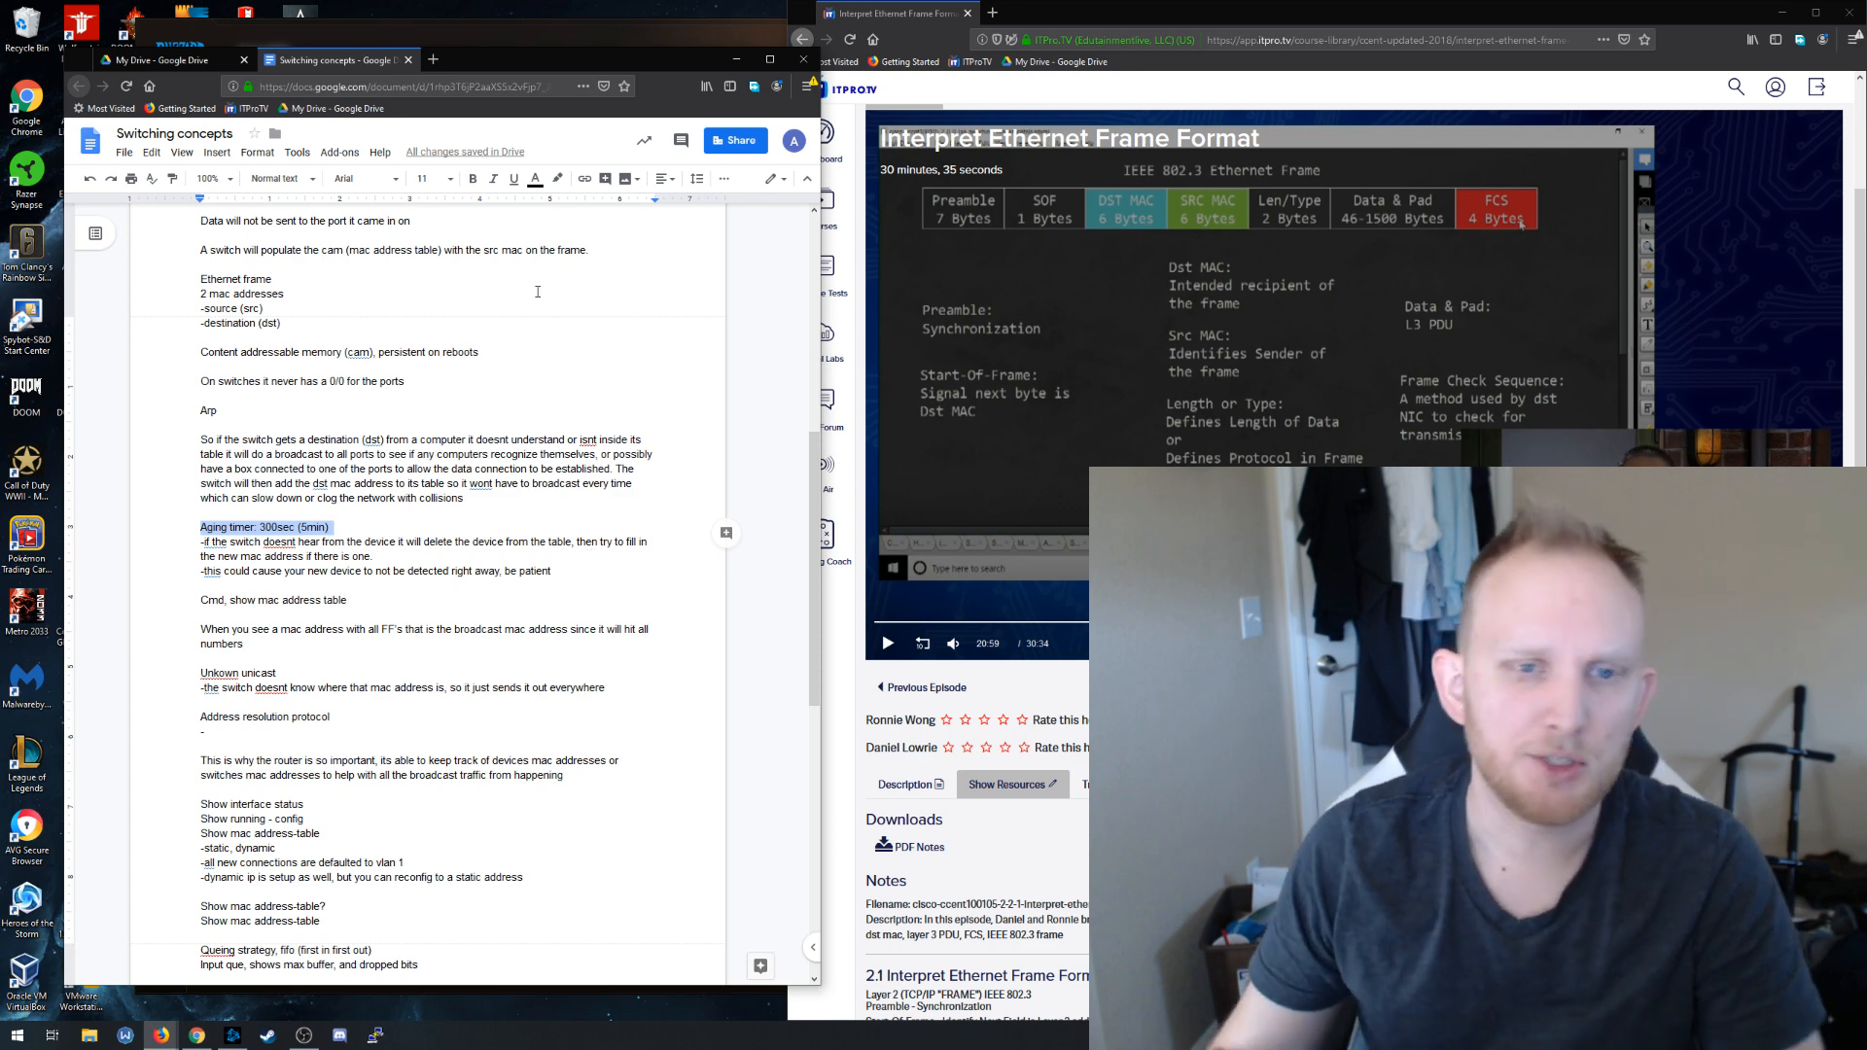
{"action": "scroll", "scroll_direction": "up", "scroll_amount": 3}
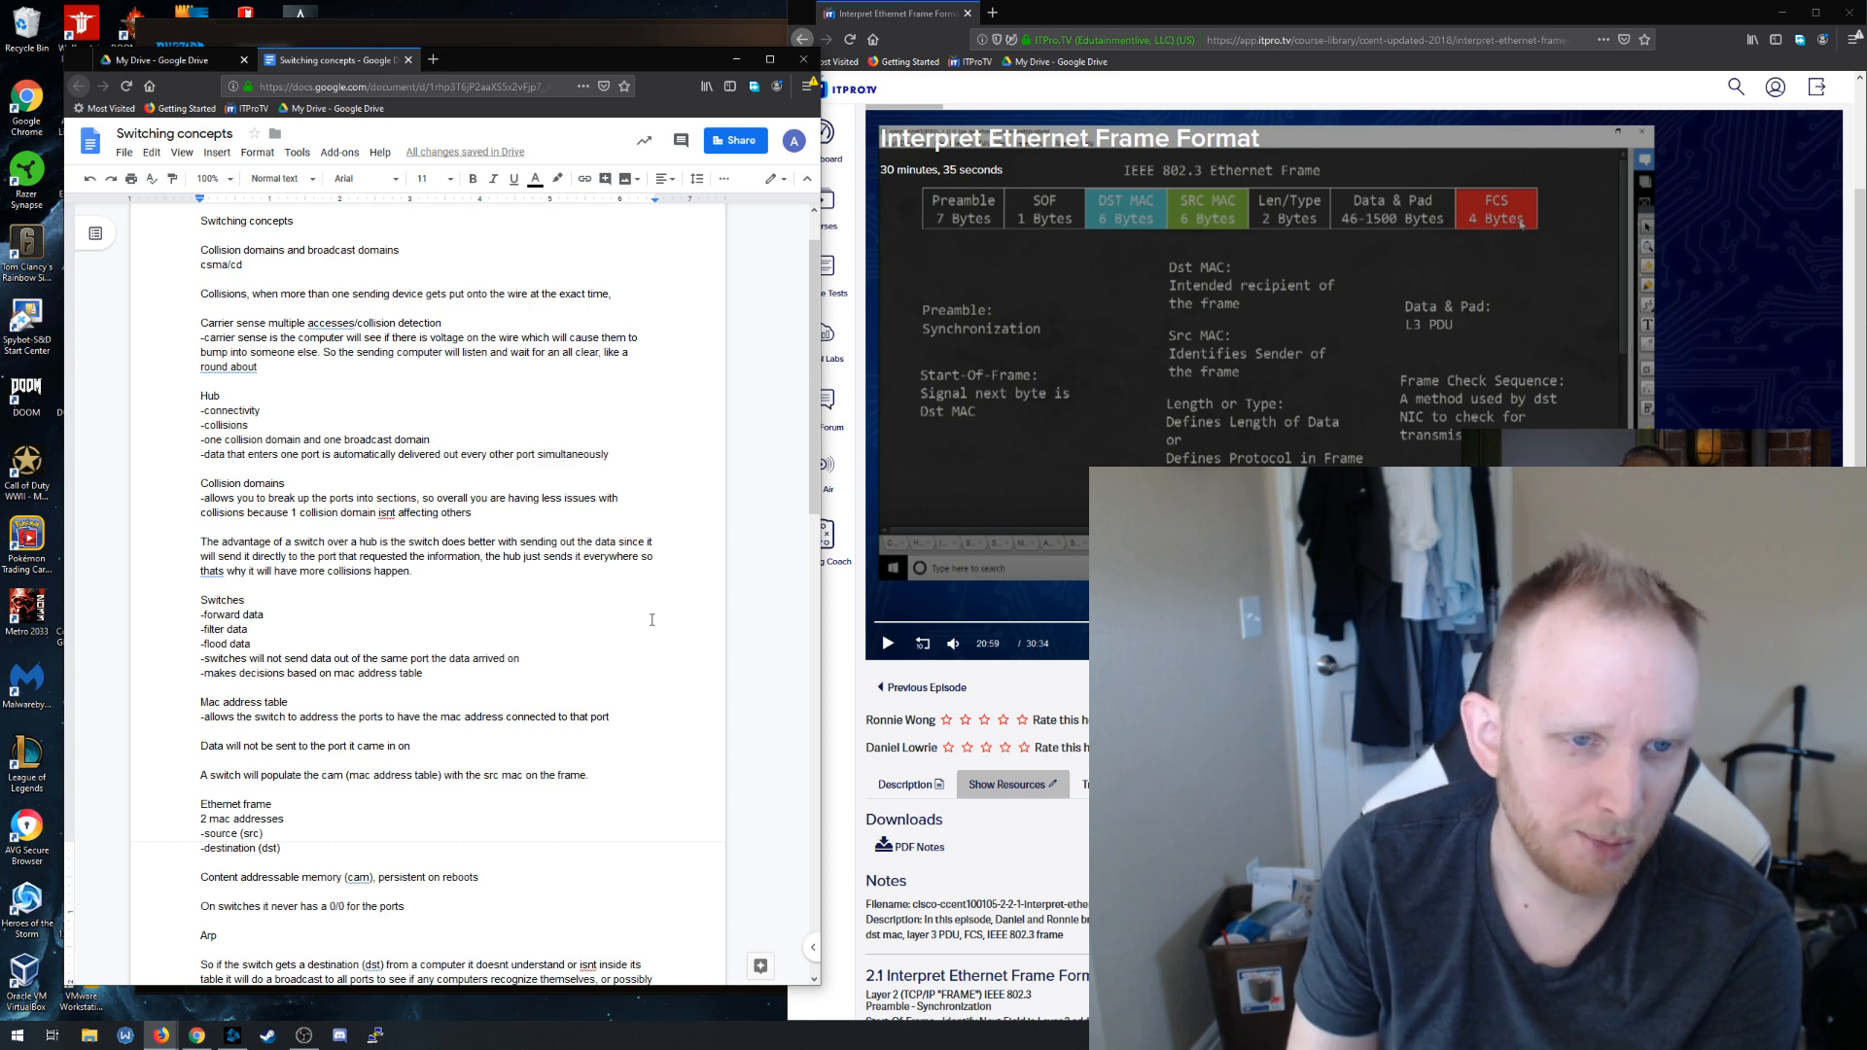
{"action": "scroll", "scroll_direction": "up", "scroll_amount": 3}
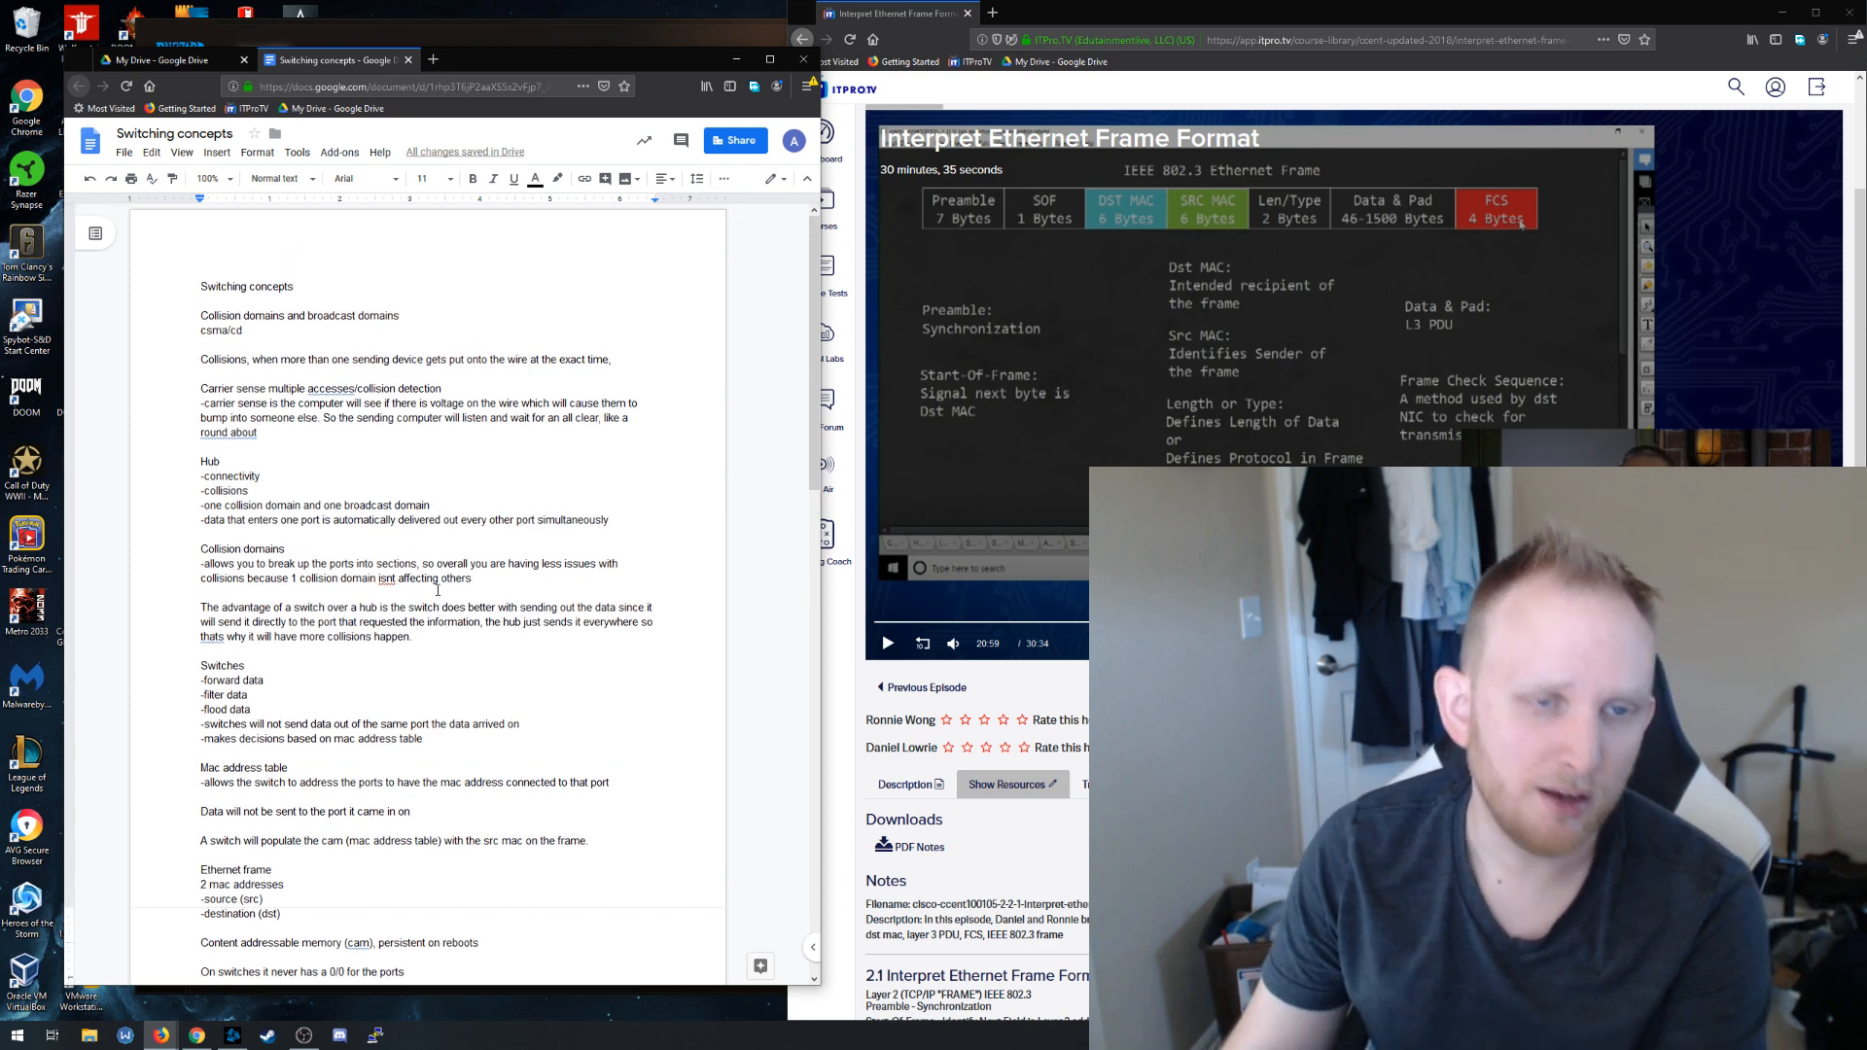